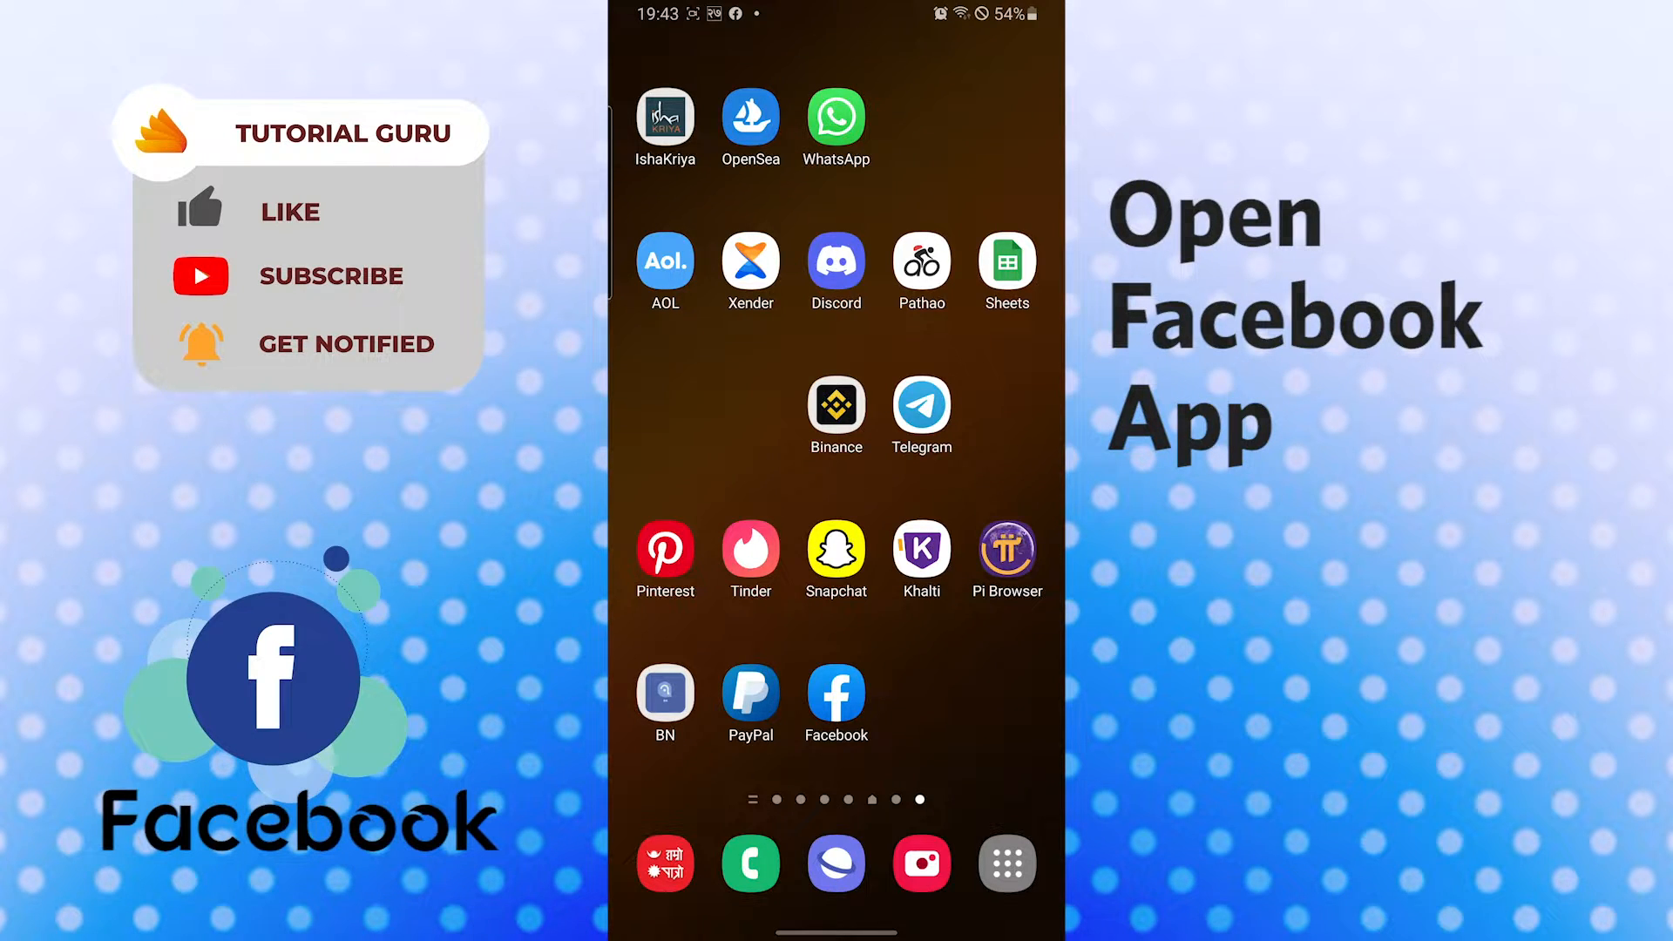
Launch the Facebook app from the home screen to its news feed.
left_click(836, 693)
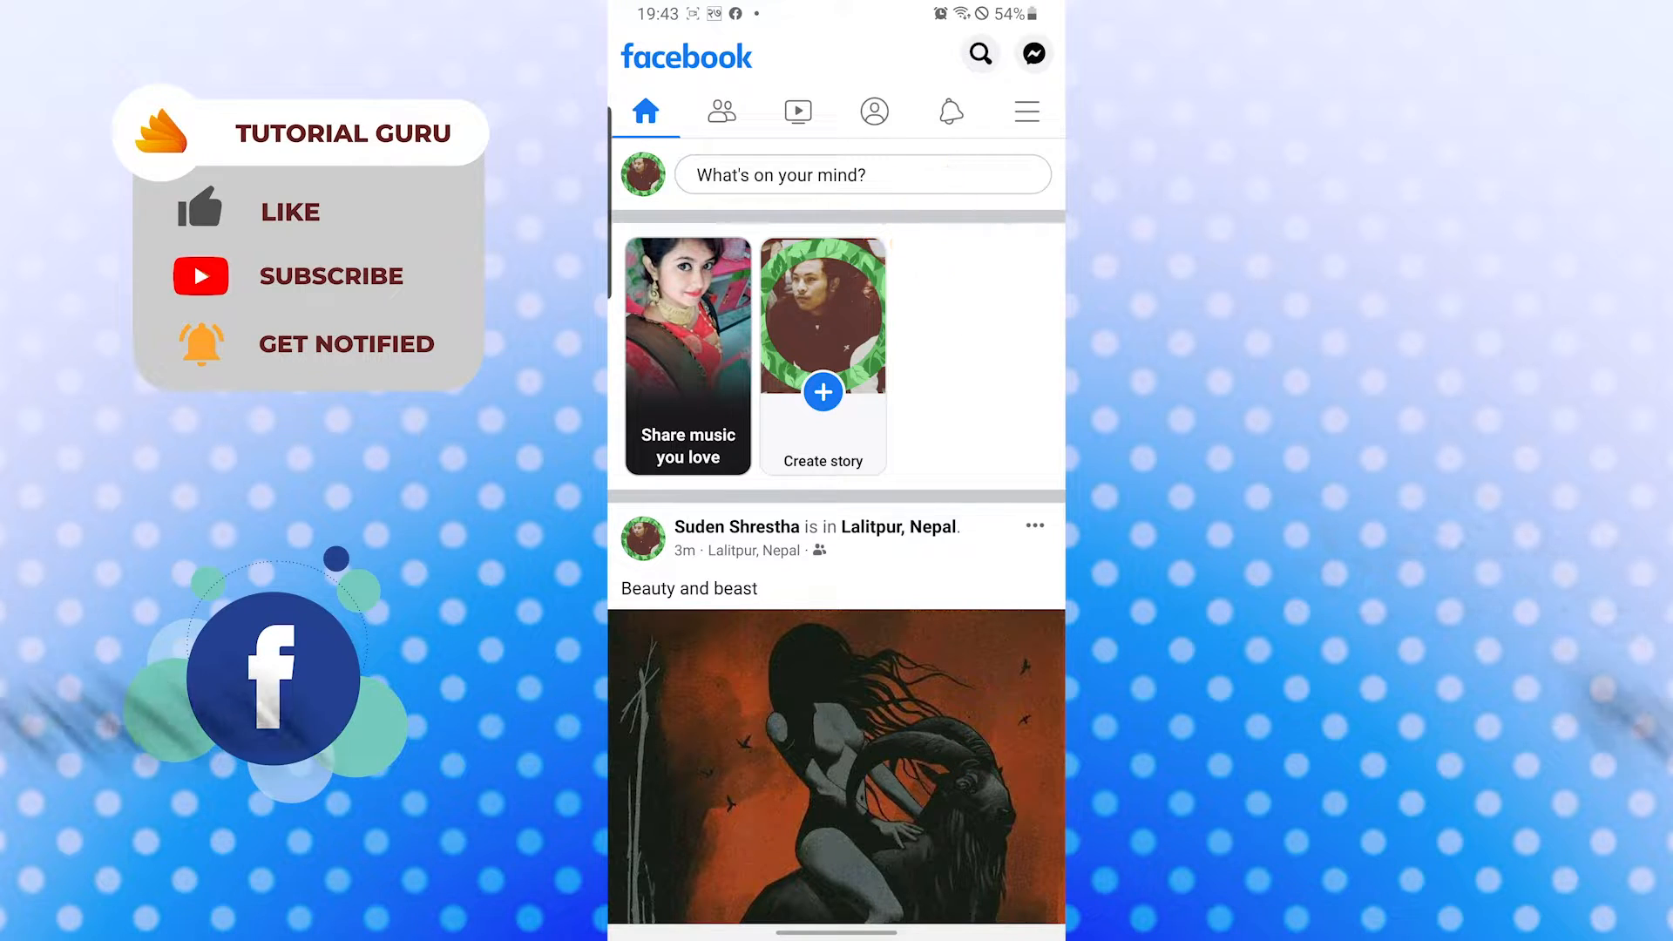
Start a new post from 'What's on your mind?' and expand the add-to-post options.
left_click(864, 174)
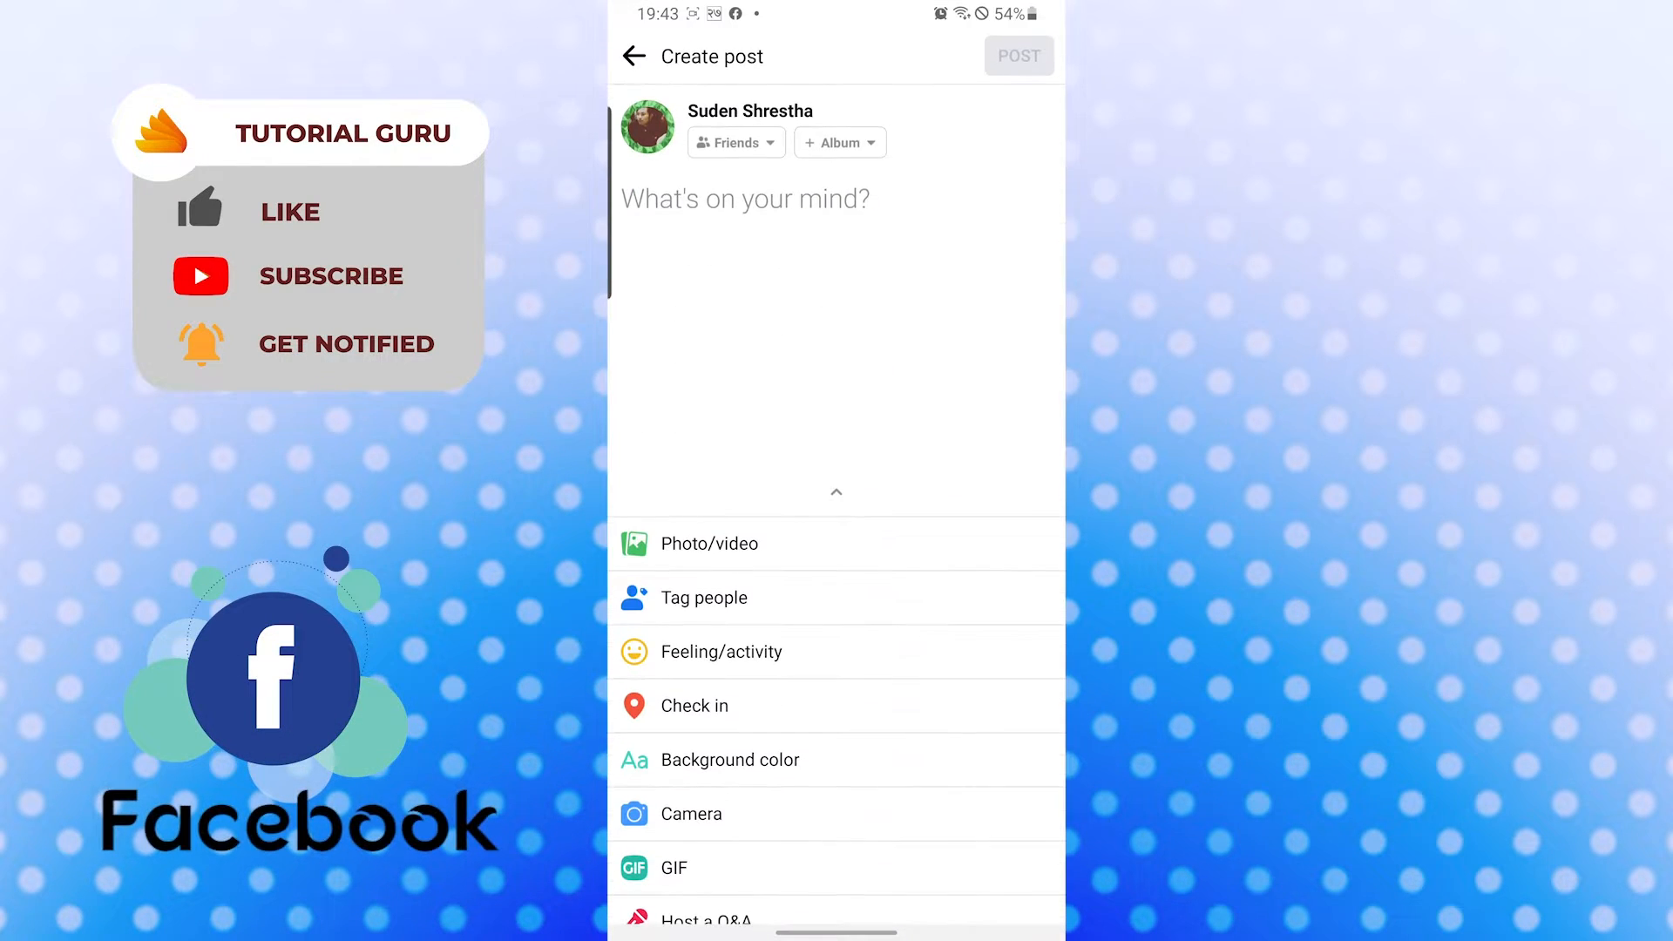
left_click(709, 543)
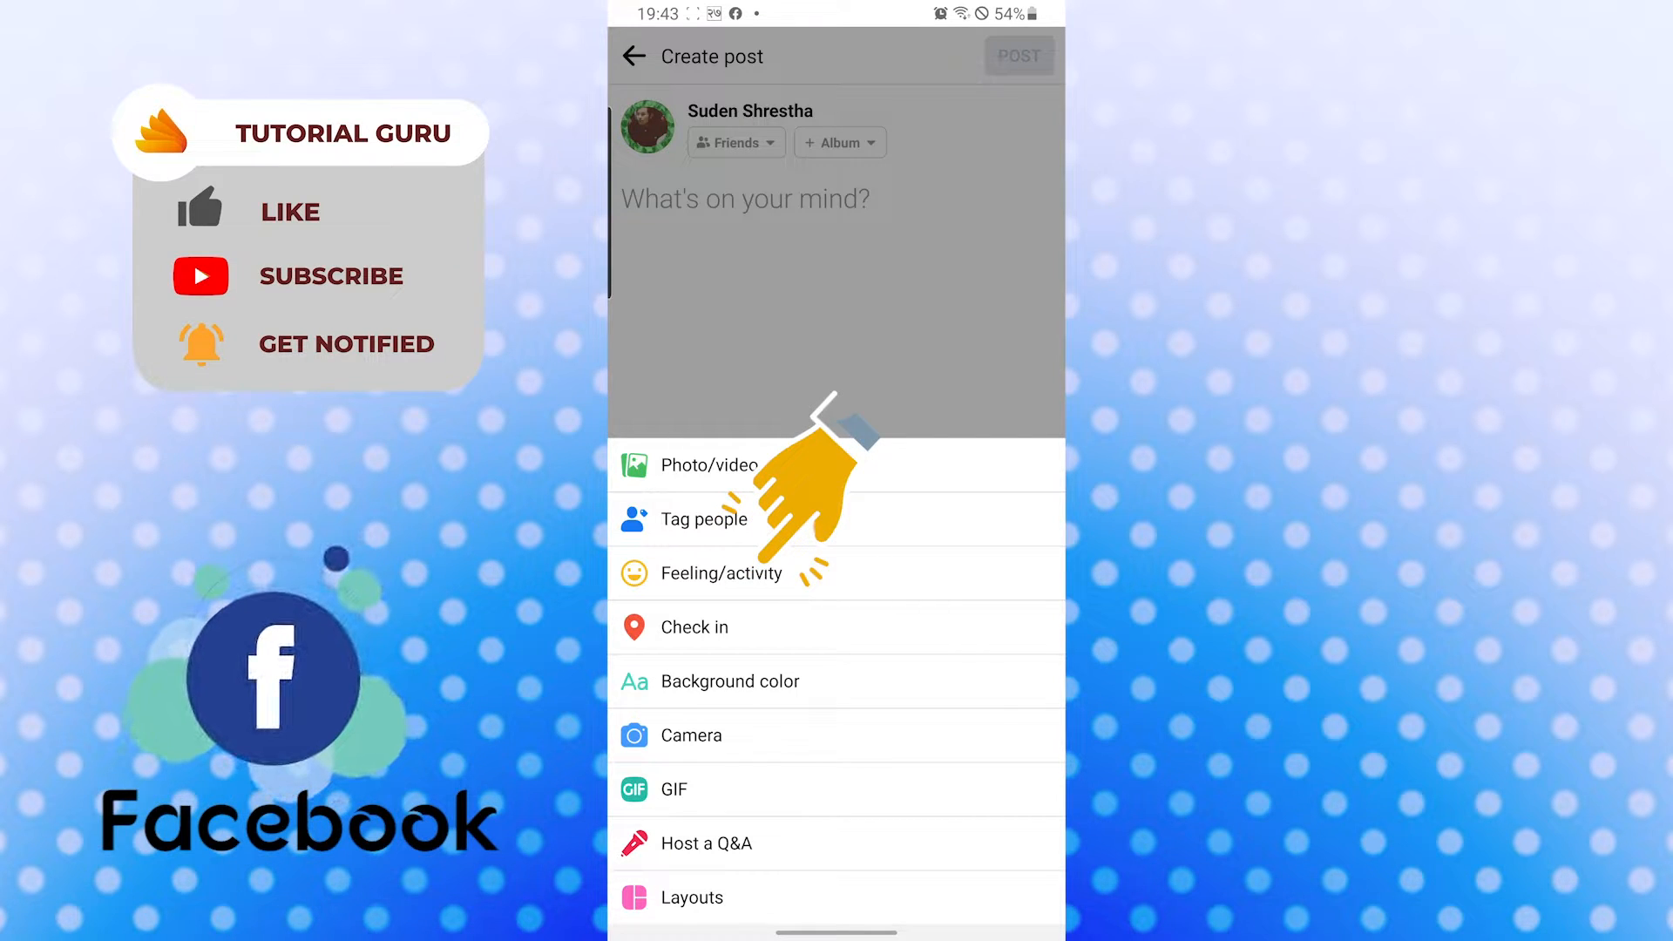
Bring up the Feeling/activity list and browse through the Feelings tab.
left_click(721, 573)
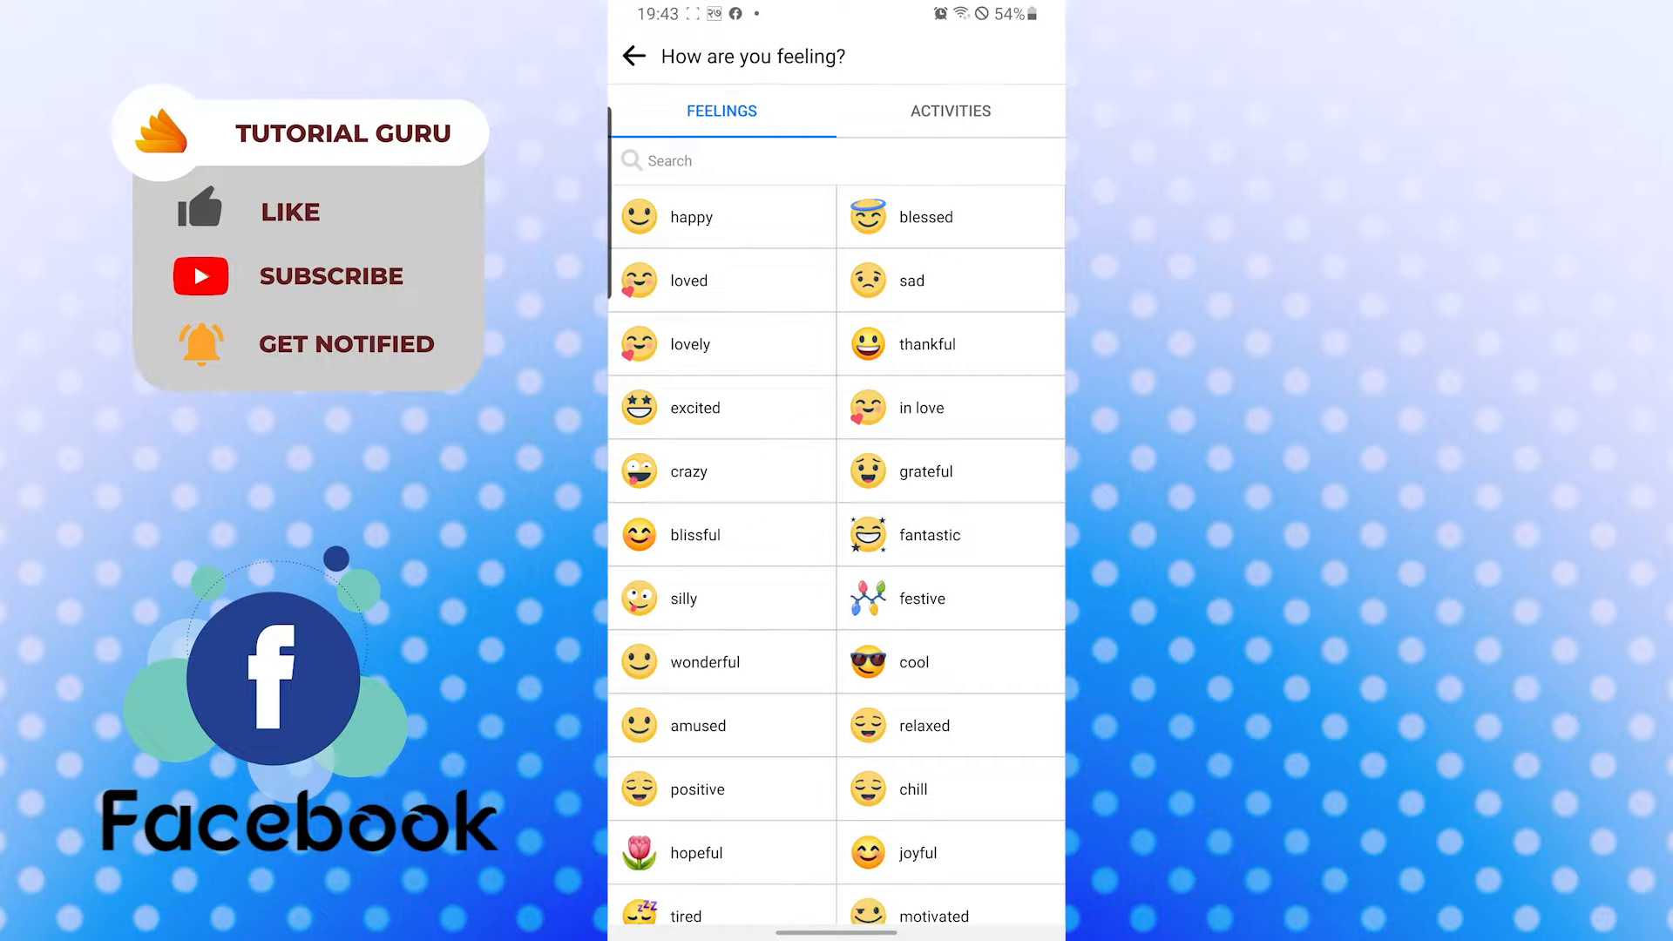
scroll("down", 3)
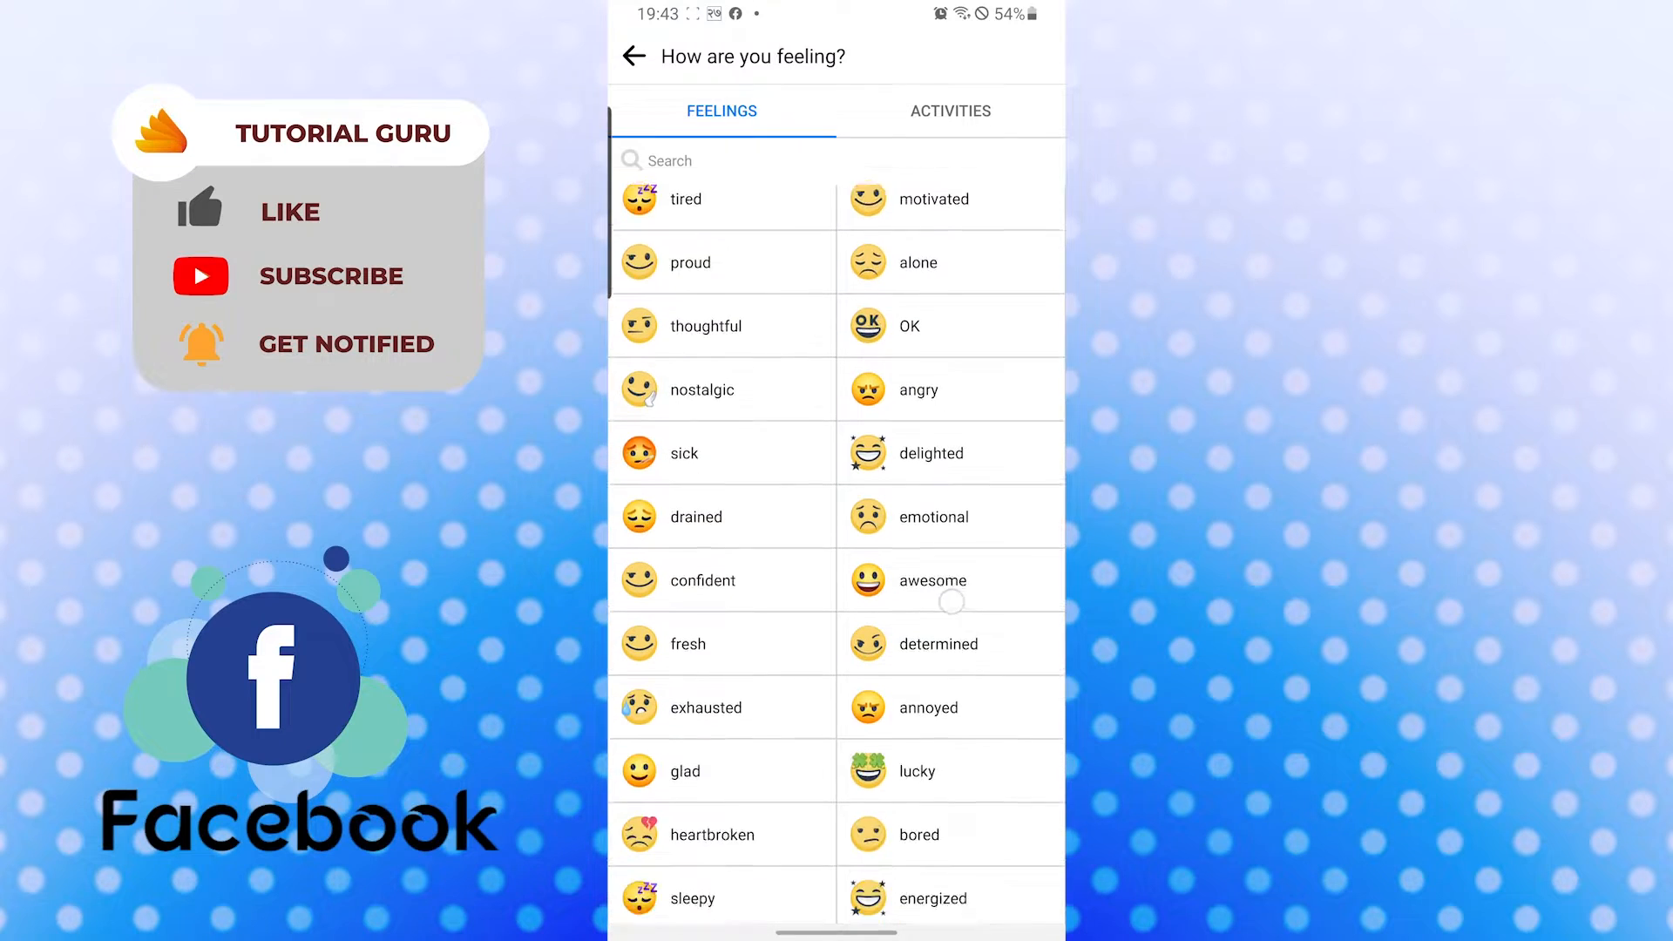
scroll("down", 3)
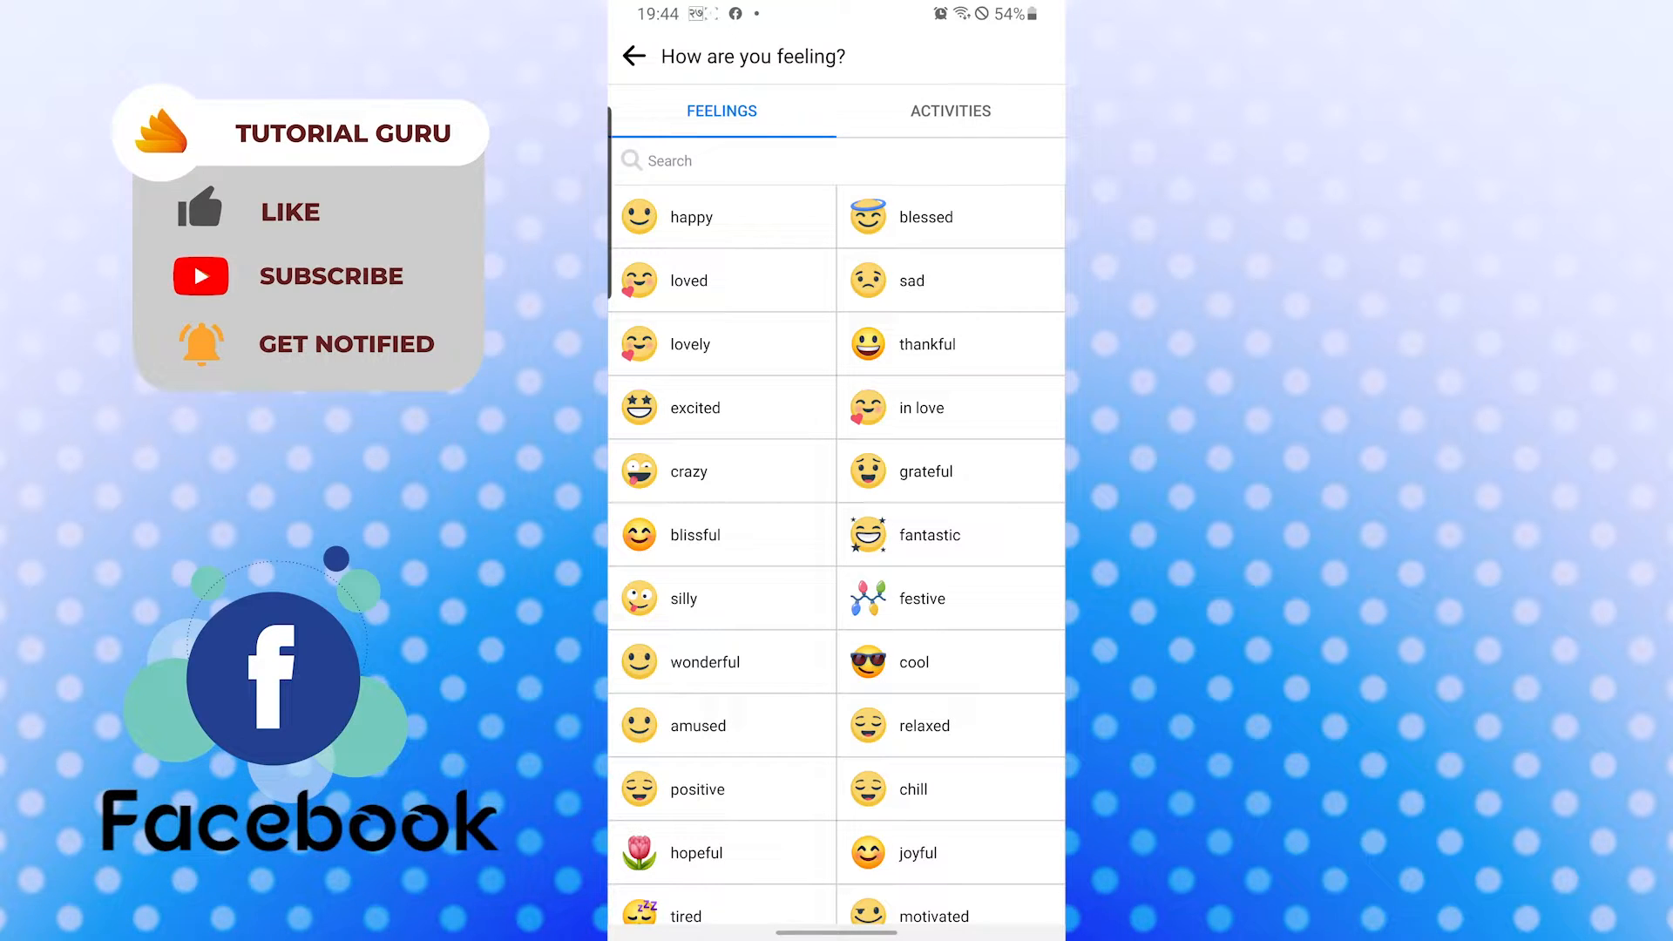
scroll("down", 3)
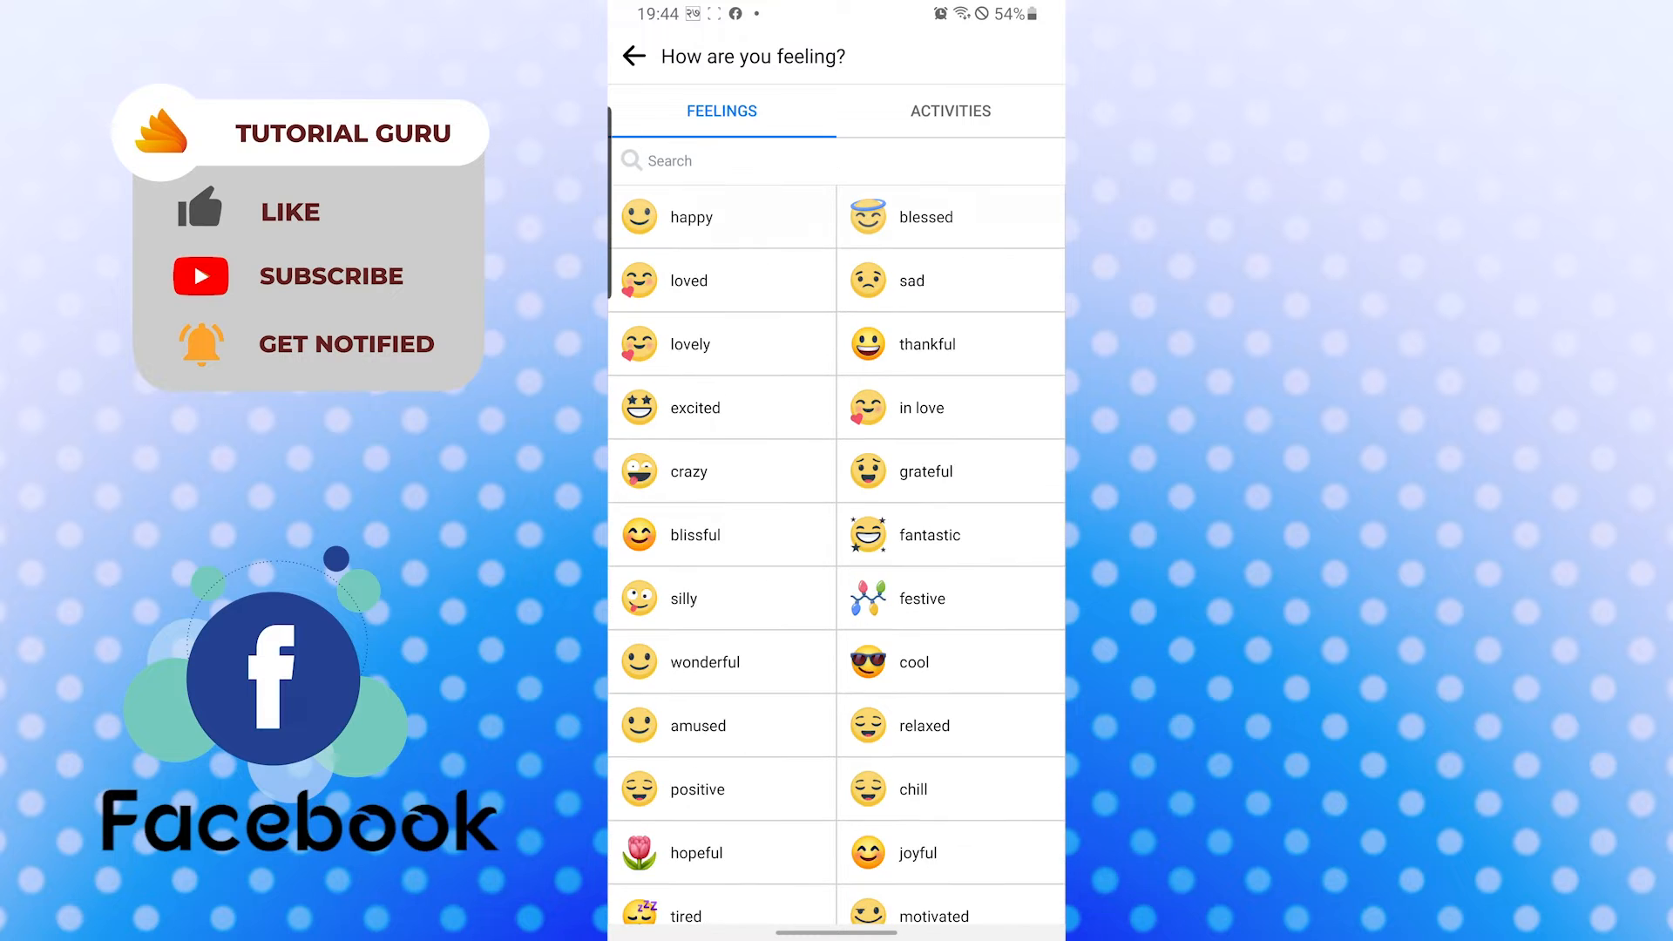
Choose feeling 'excited', add the photo and caption 'Deadly', and publish the post.
left_click(694, 408)
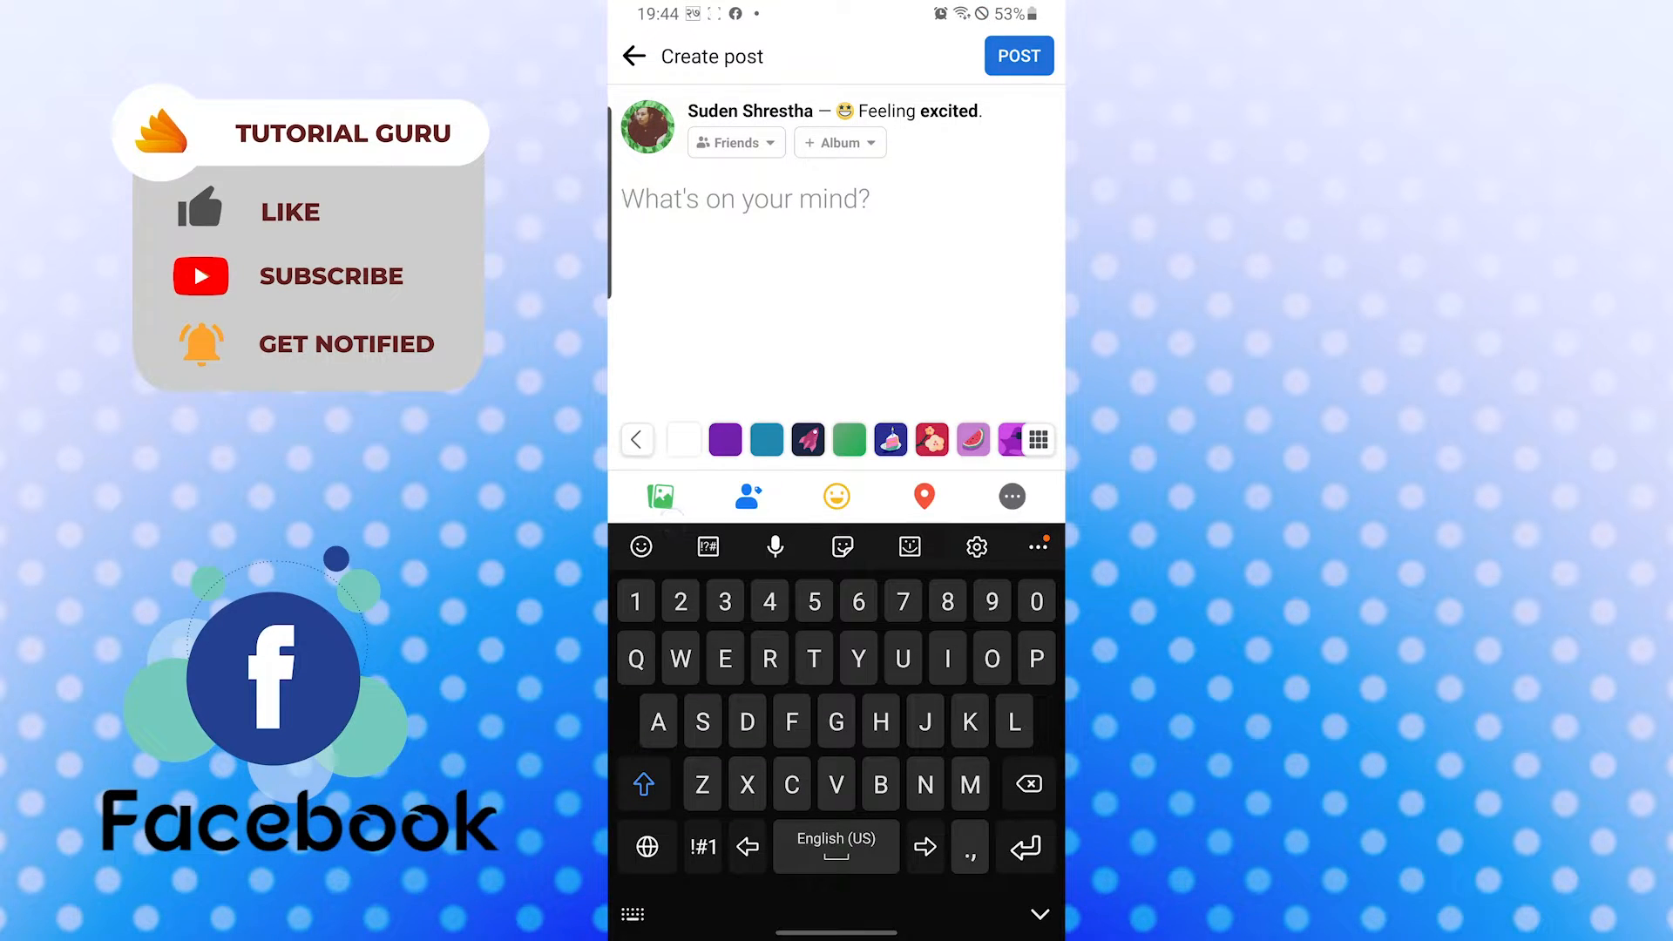
left_click(662, 498)
type("Deadly")
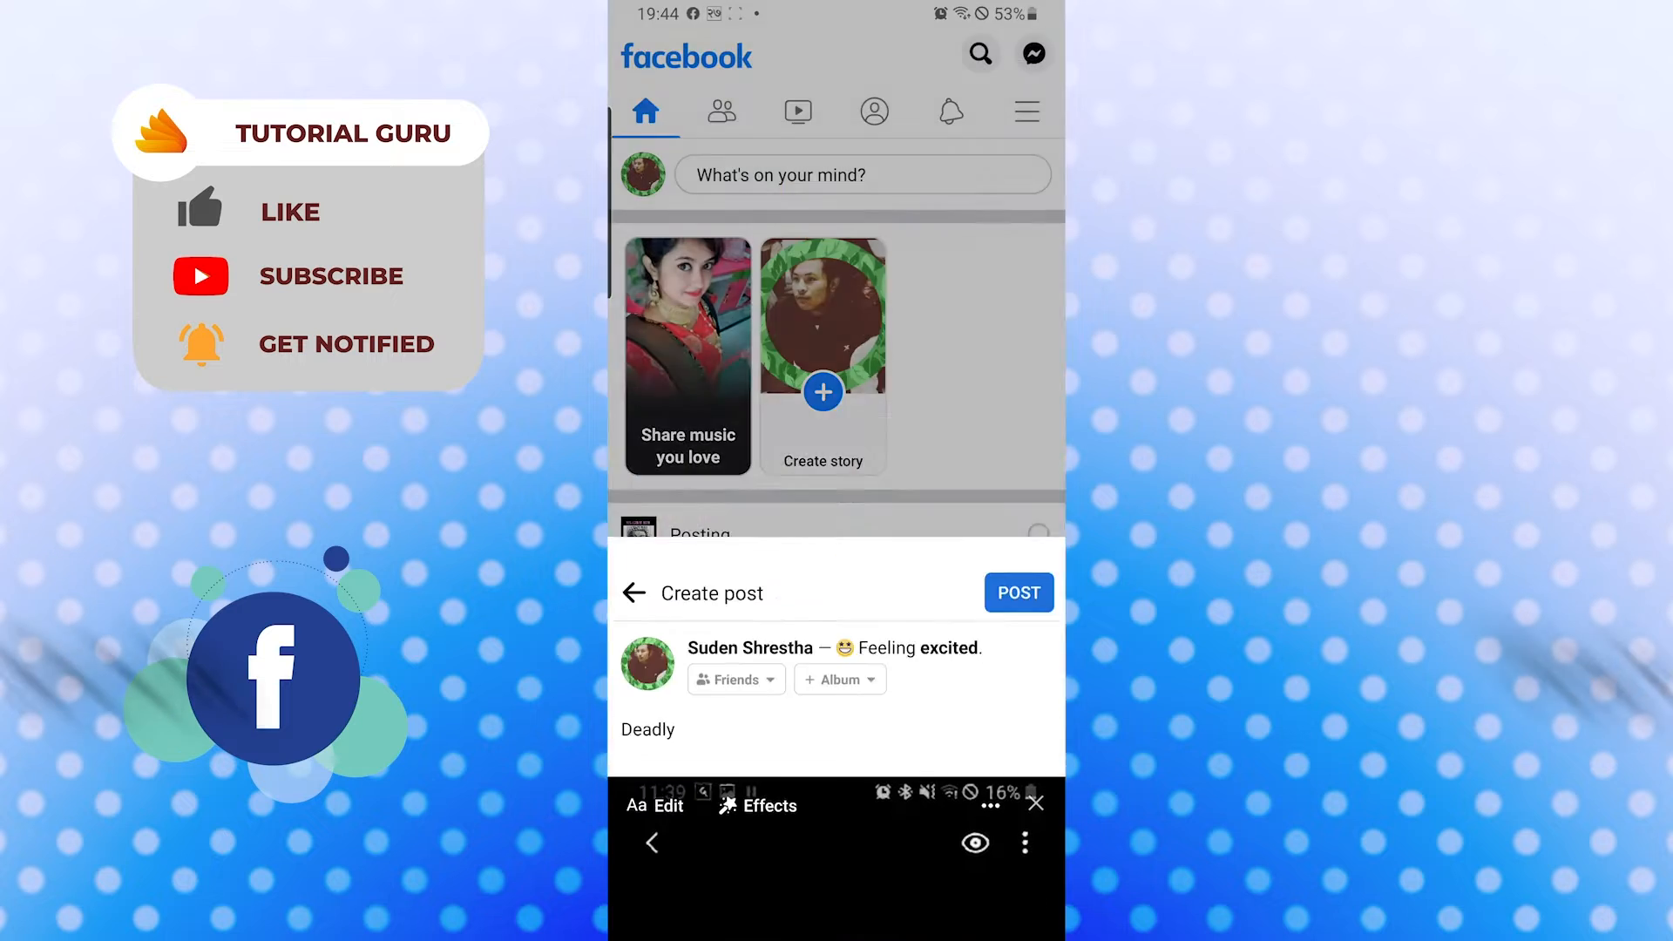
left_click(1017, 593)
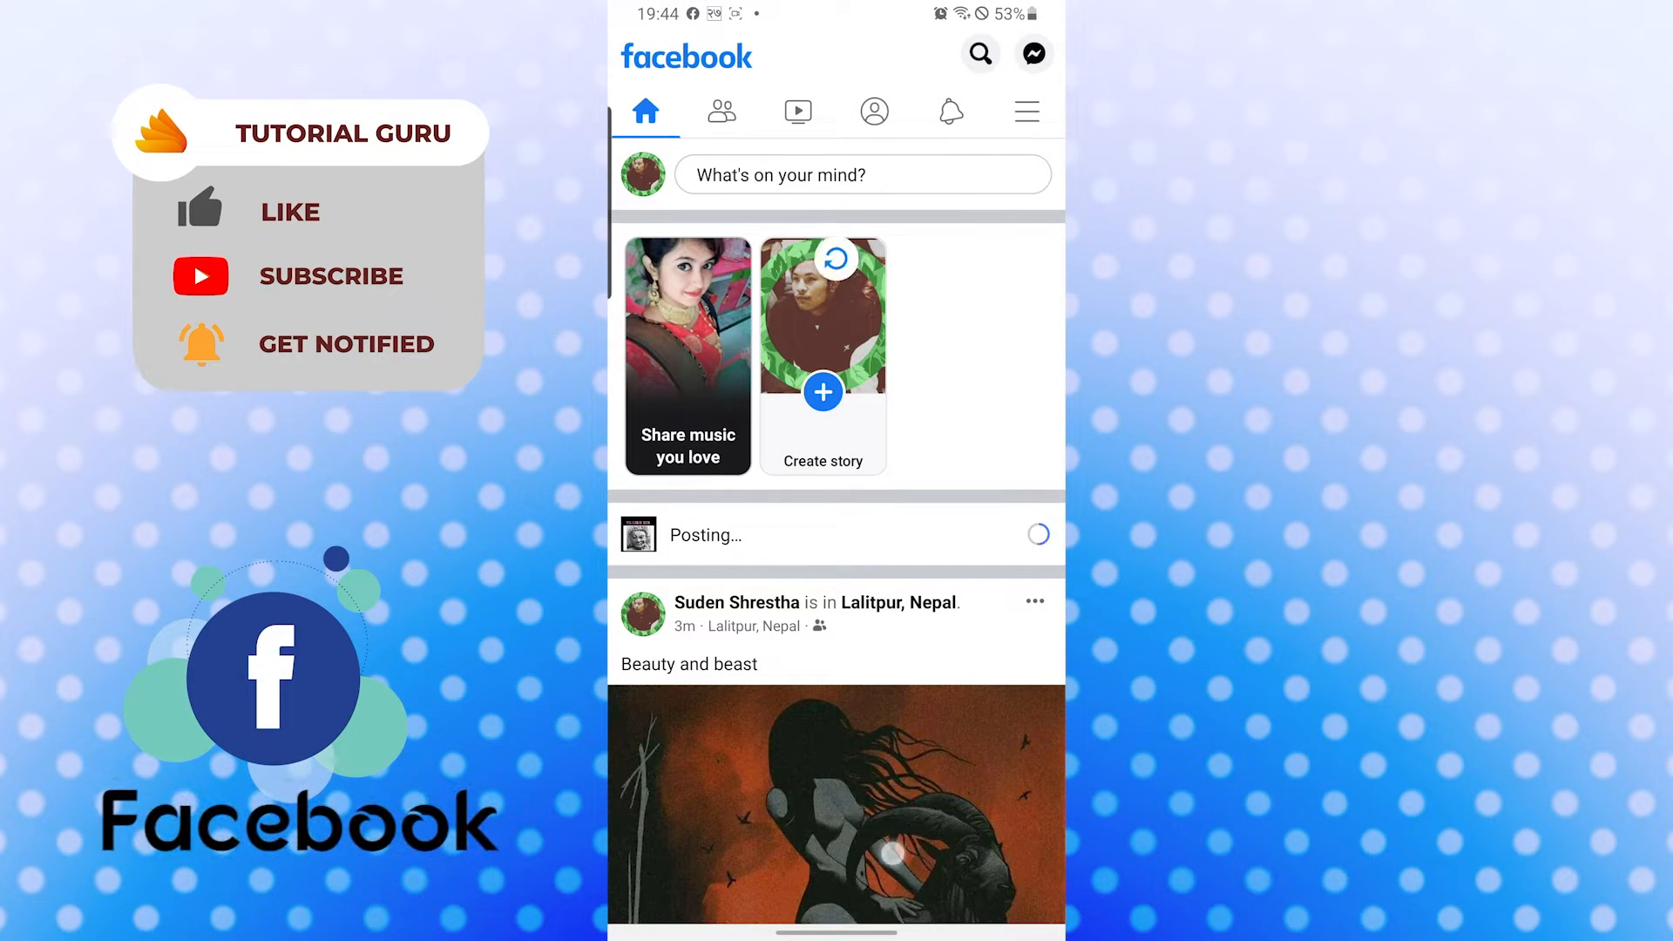